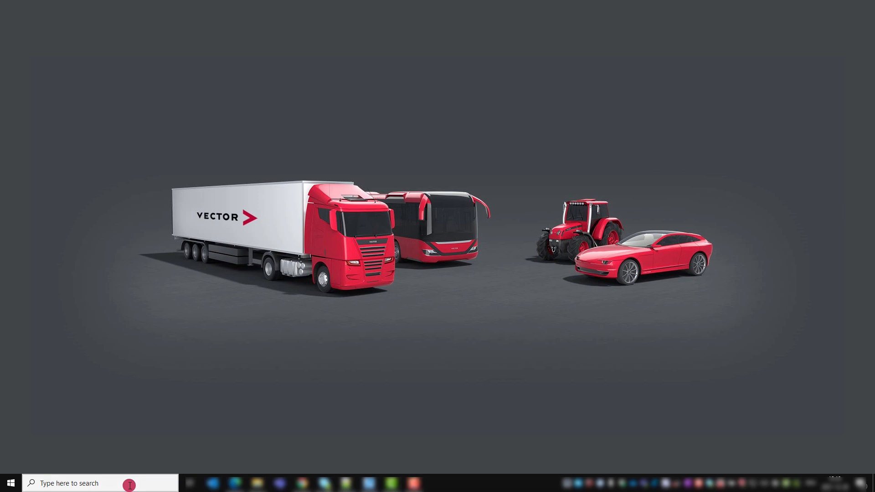
# Search the taskbar for 'control panel' and open Control Panel from the results
pyautogui.write('contol panel')
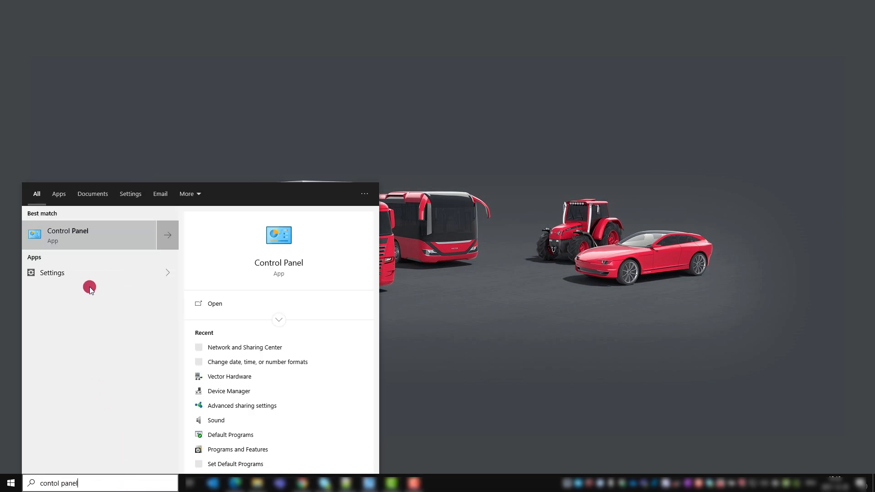
pyautogui.click(67, 234)
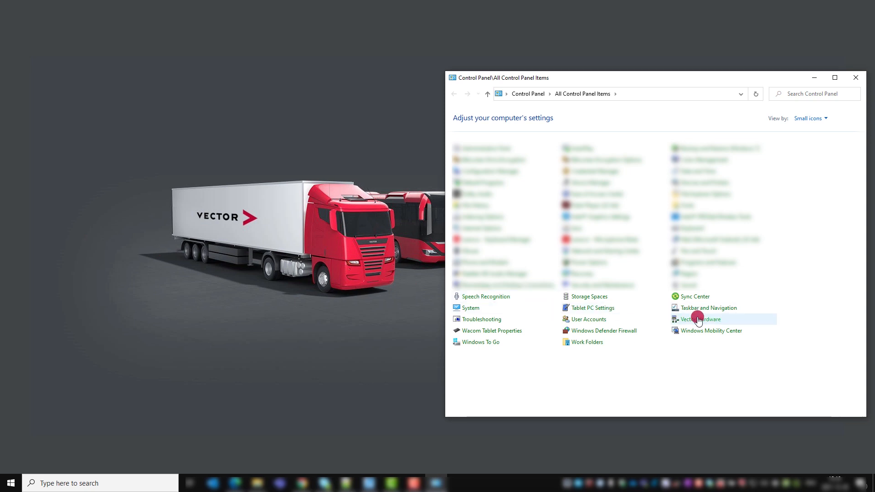
# Launch Vector Hardware Config, read installed driver version v21.10.20 in About, then close it
pyautogui.doubleClick(700, 318)
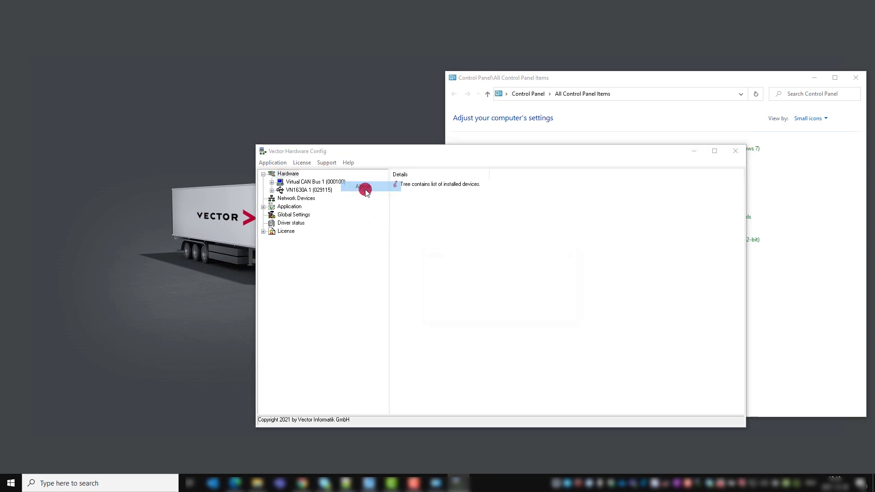
pyautogui.click(363, 186)
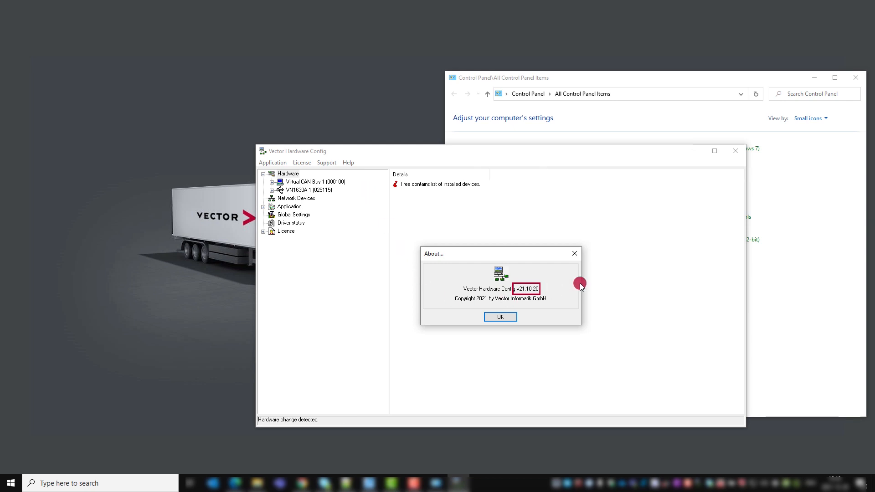
pyautogui.click(499, 316)
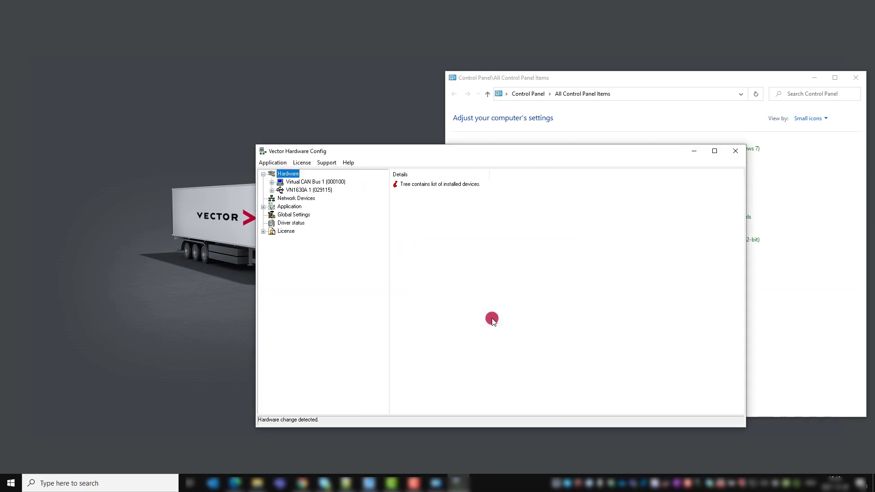
pyautogui.click(348, 162)
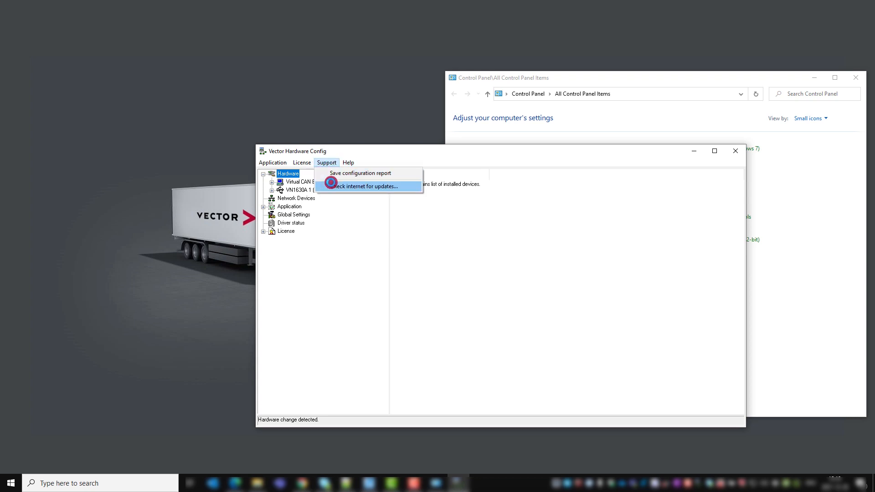
# Compare the online Vector Driver Setup 21.10.2 for Windows 10 with the installed driver version
pyautogui.click(360, 186)
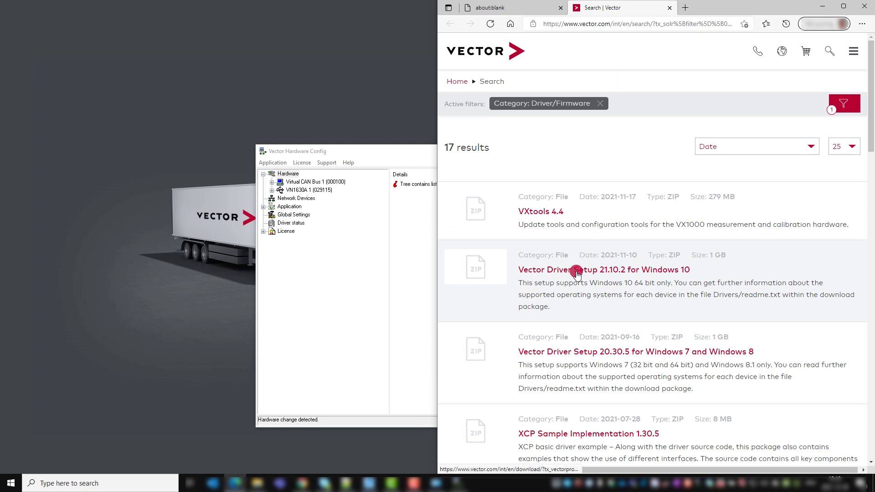
pyautogui.moveTo(762, 146)
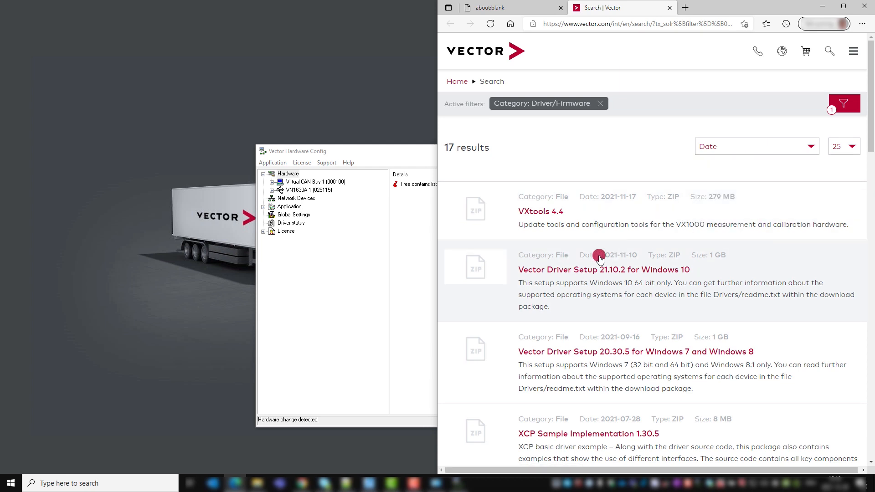
pyautogui.moveTo(589, 270)
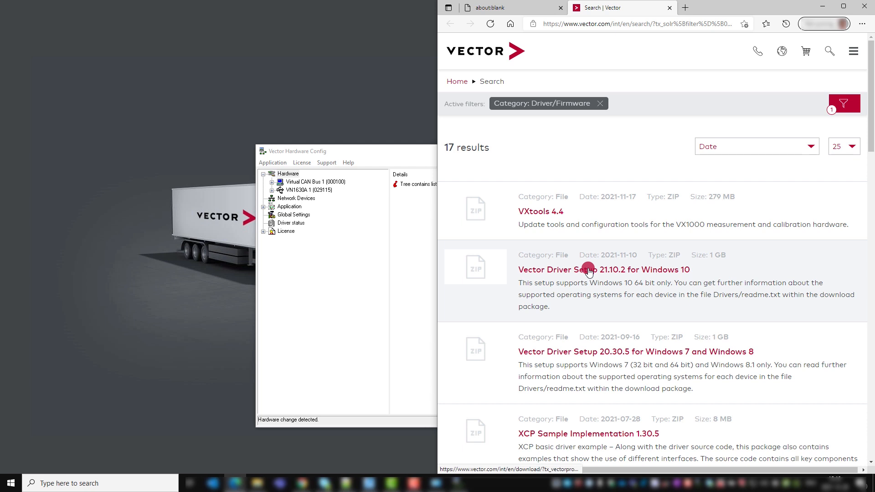
pyautogui.click(588, 270)
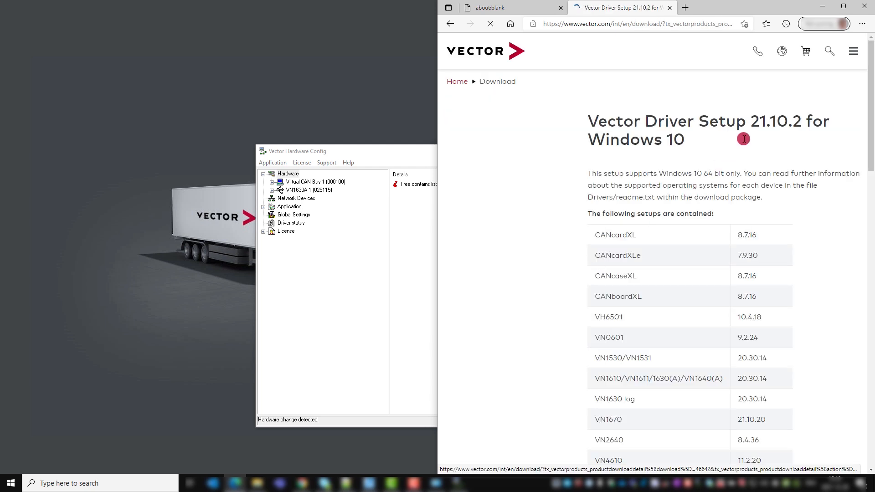
pyautogui.click(348, 162)
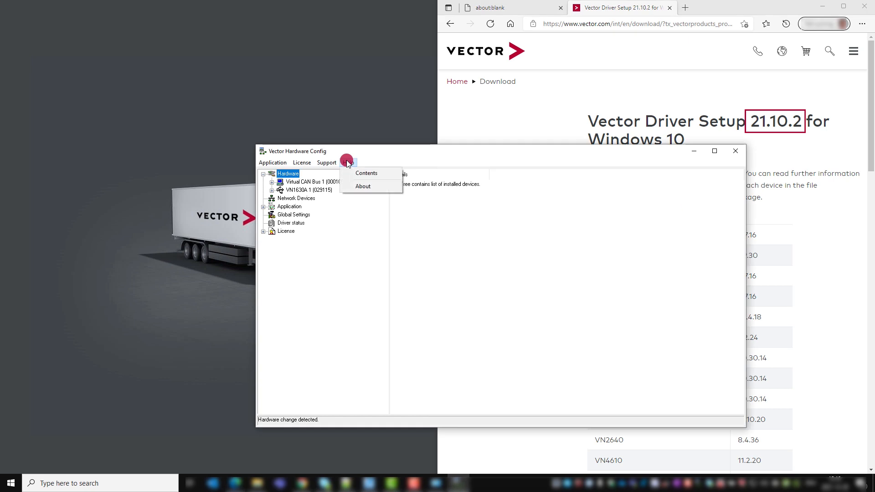
pyautogui.click(363, 185)
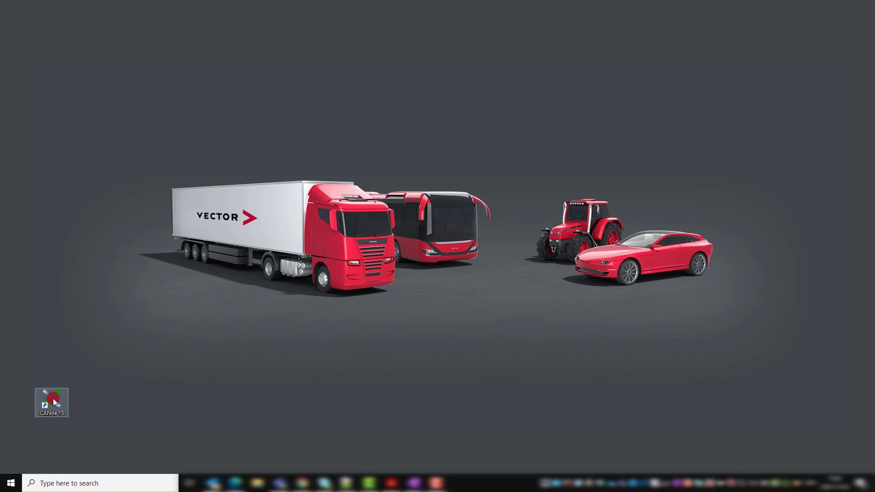
# Launch CANoe 15, accept the disclaimer, and view product version 15.4.35 (SP4), 64-bit
pyautogui.doubleClick(51, 402)
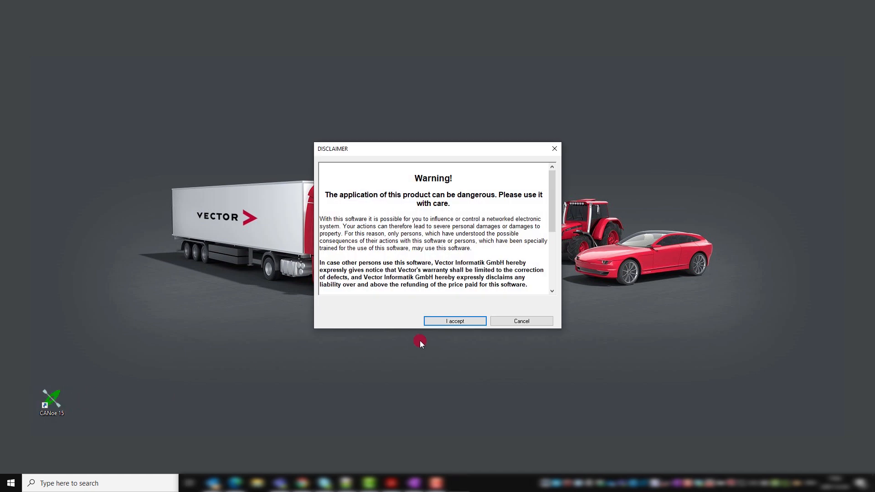
pyautogui.click(454, 321)
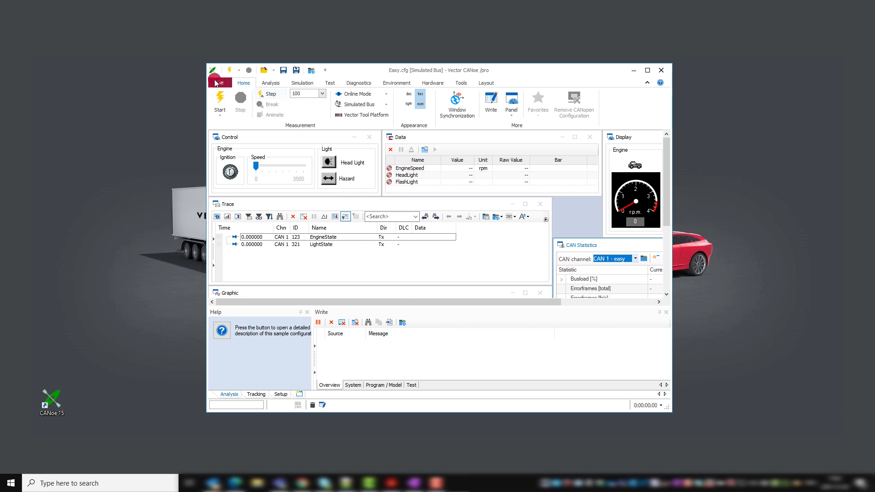
pyautogui.click(219, 83)
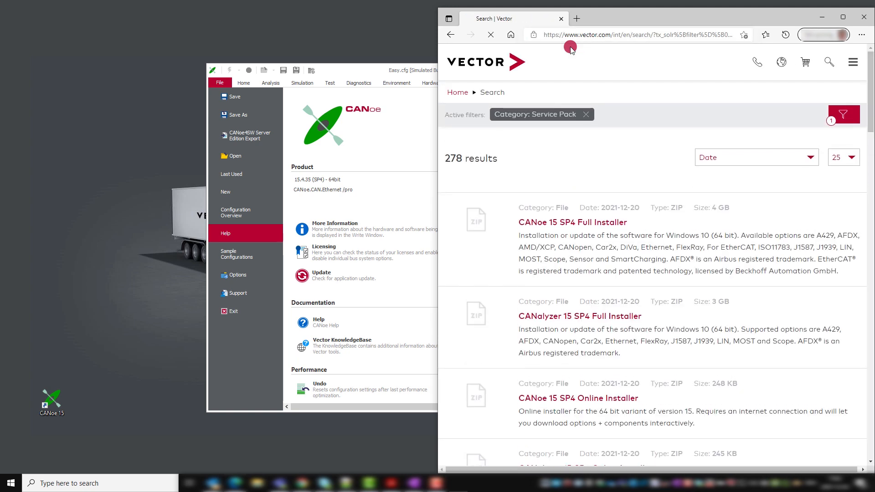
# Filter the Vector service pack search results by product CANoe, showing CANoe 15 SP4 newest
pyautogui.click(842, 114)
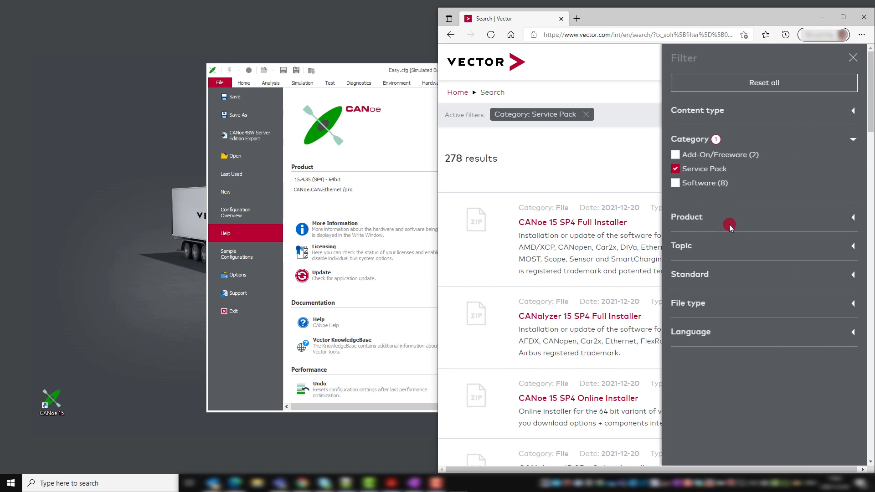
pyautogui.click(729, 217)
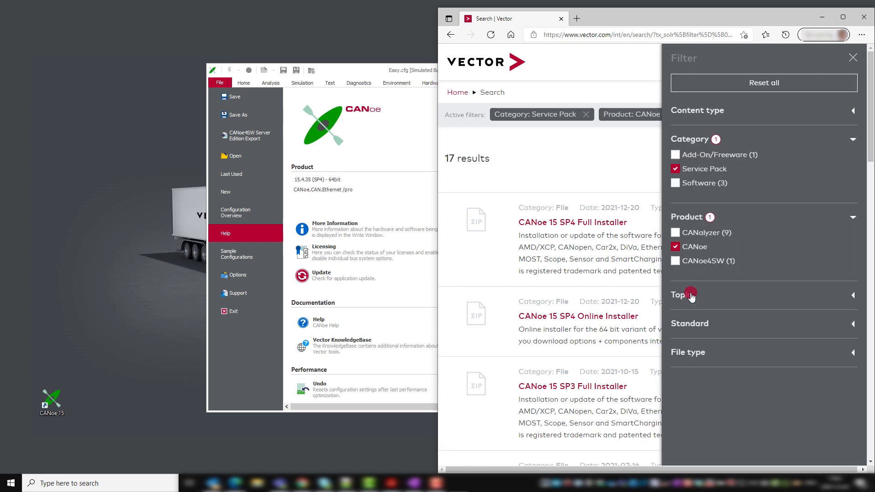
pyautogui.click(852, 57)
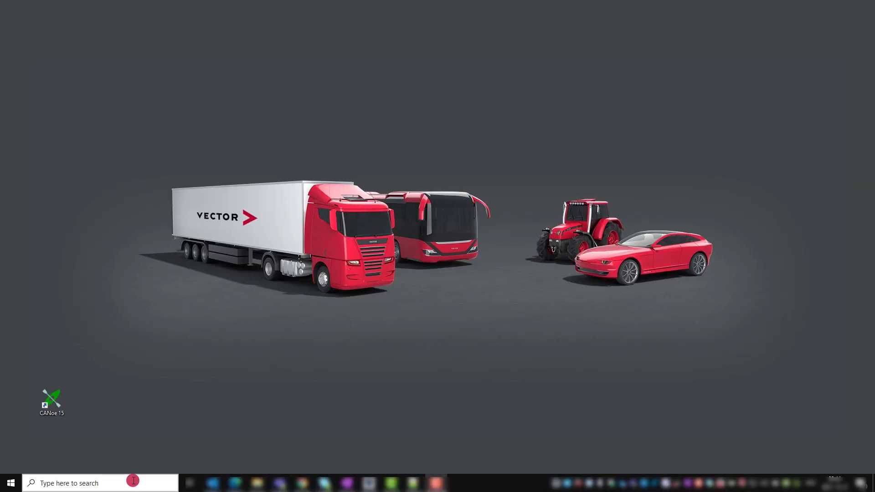
# Search the taskbar for 'license' to find Vector License Client
pyautogui.write('license')
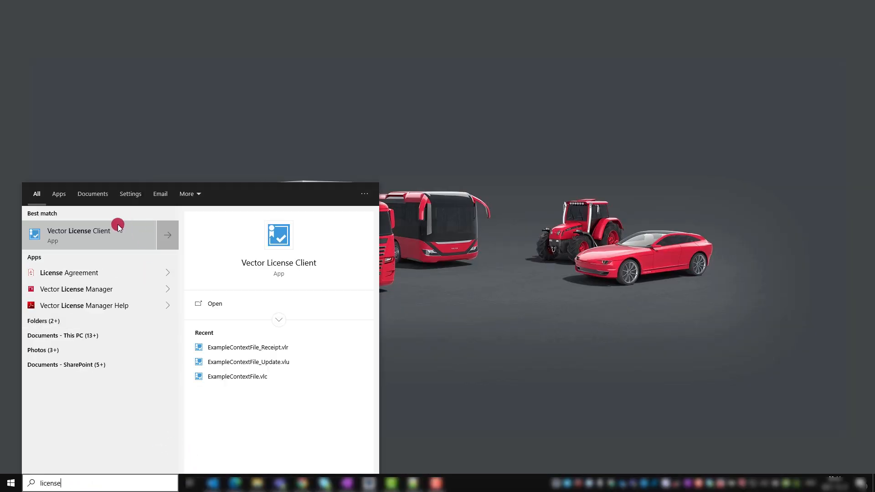
pyautogui.moveTo(114, 231)
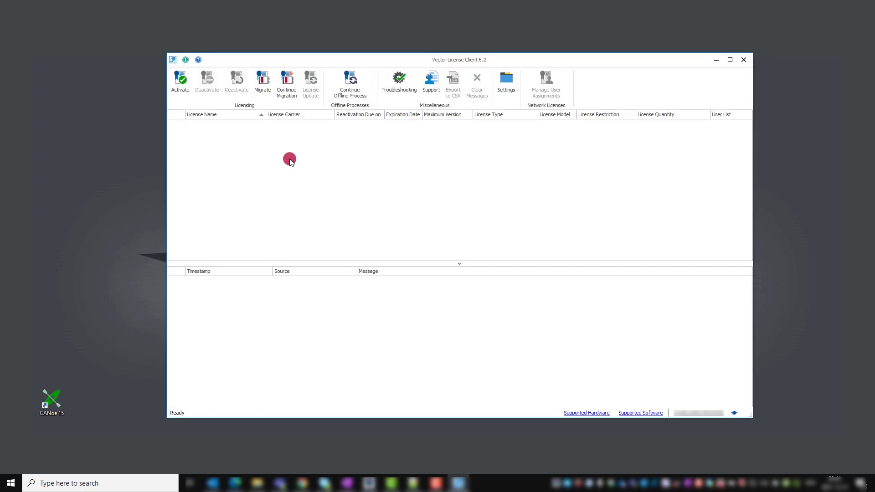
# Show Vector License Client's About information, confirming version 6.2
pyautogui.click(186, 60)
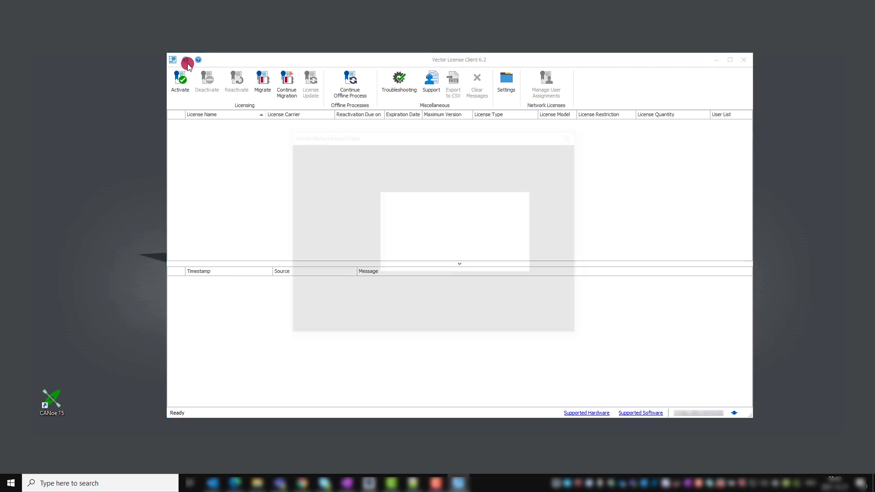
pyautogui.click(187, 59)
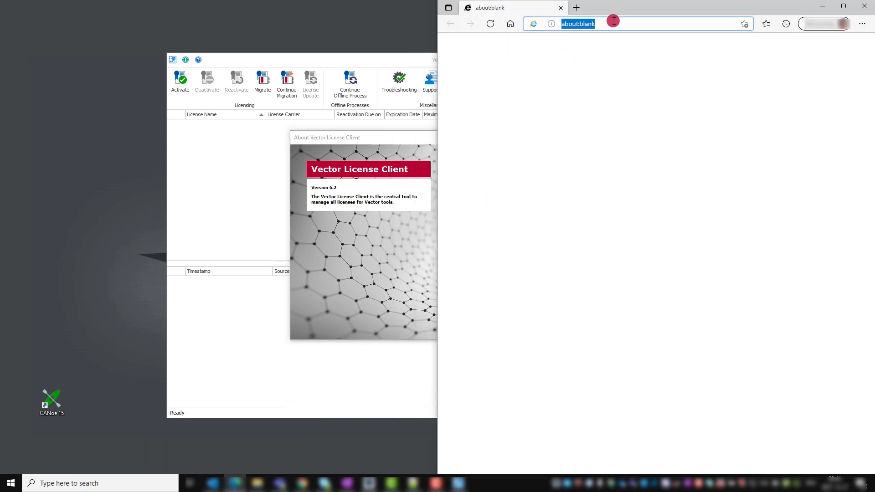
# Download the license client package from vector.com/vlc and open VectorLicenseClientInstaller.zip
pyautogui.write('vector.com/vl')
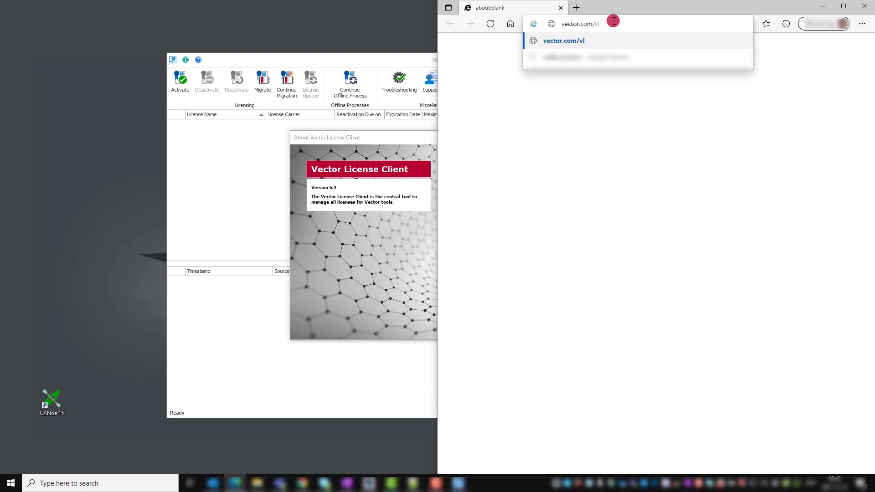
pyautogui.write('c')
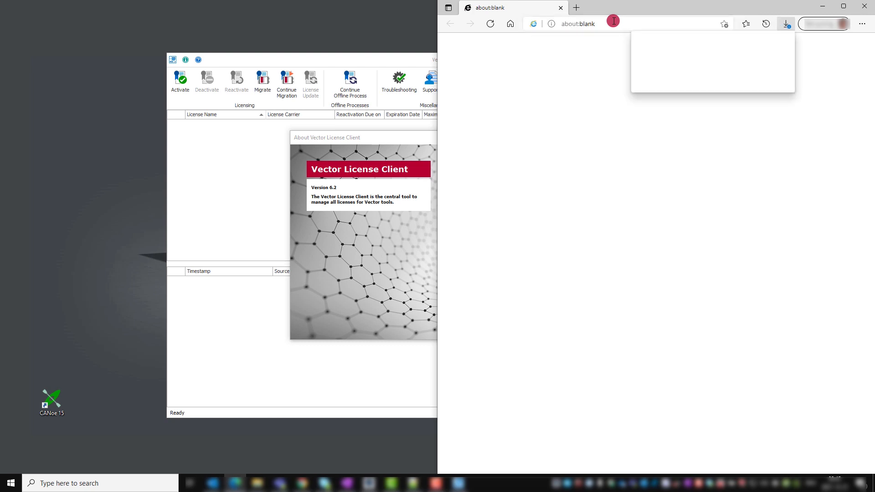
pyautogui.click(785, 23)
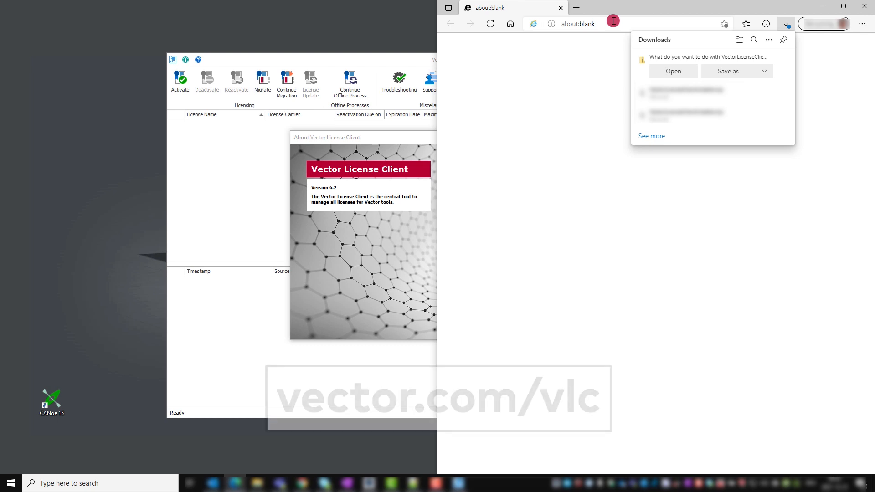
pyautogui.click(672, 72)
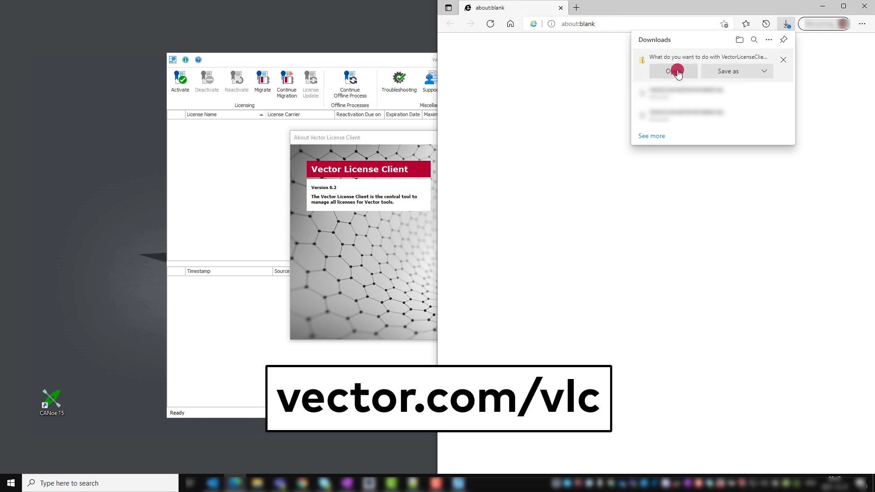
pyautogui.click(672, 71)
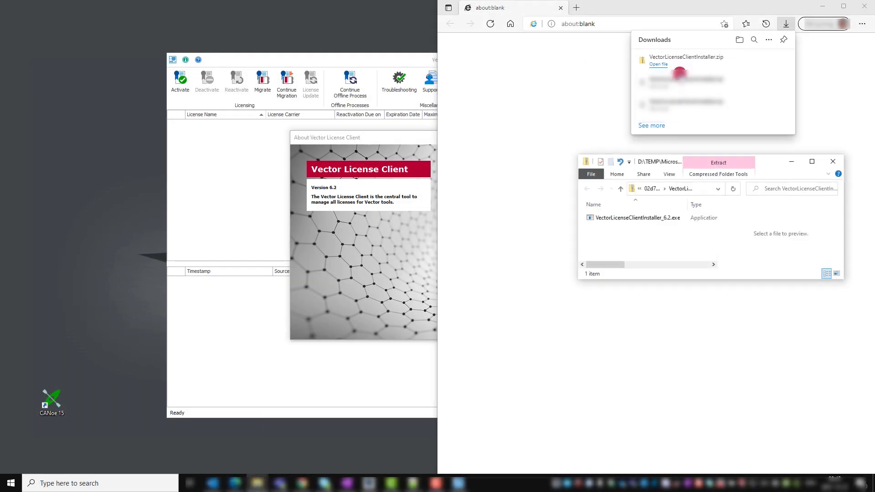
# Select VectorLicenseClientInstaller_6.2.exe to confirm it matches installed version 6.2
pyautogui.click(637, 217)
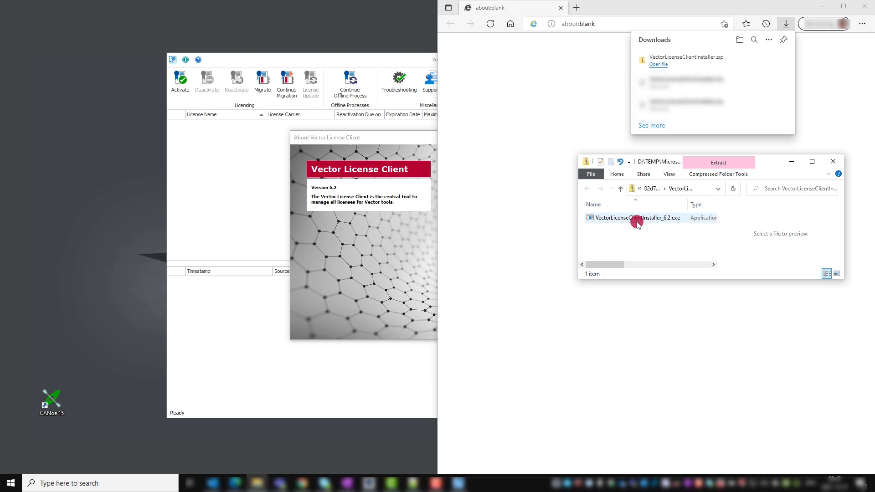
pyautogui.click(636, 217)
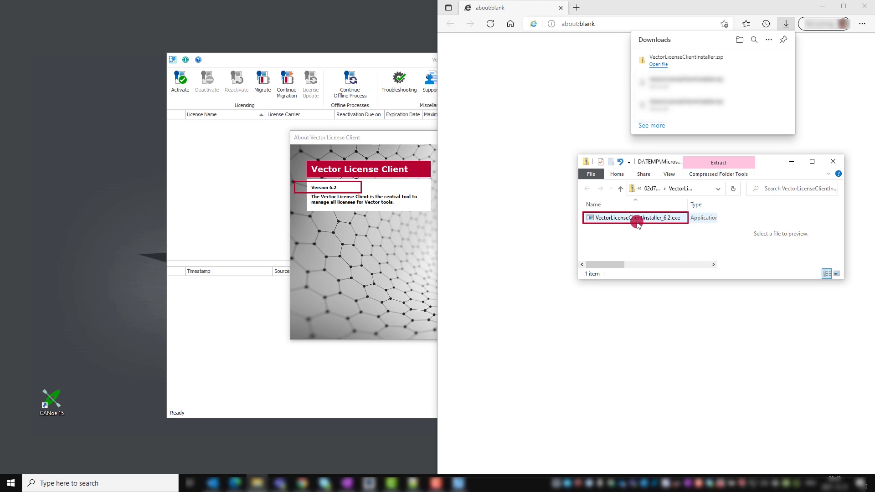